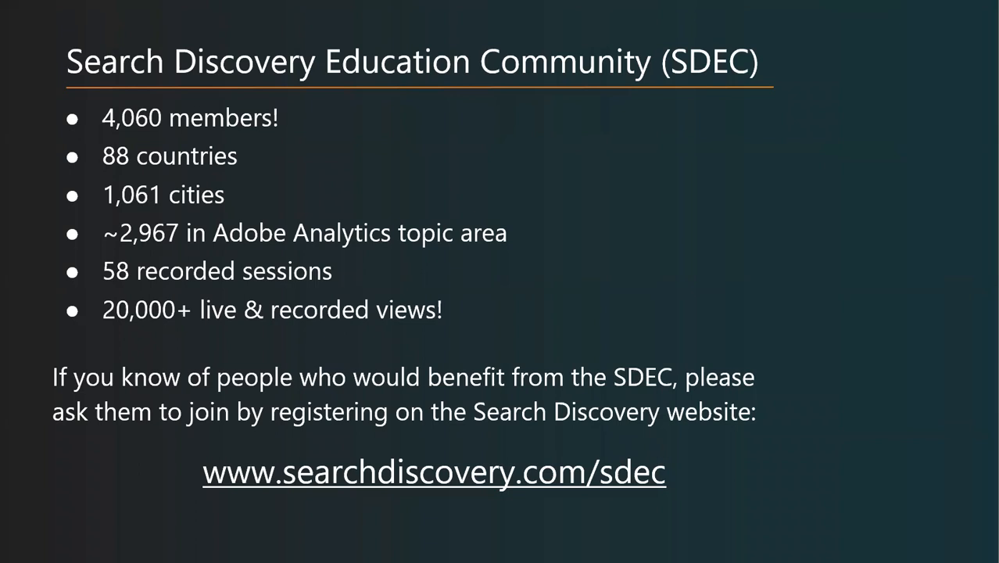
Advance the slideshow two slides, to the 'Collecting data with AEP and Alloy' schema slide
key("Right")
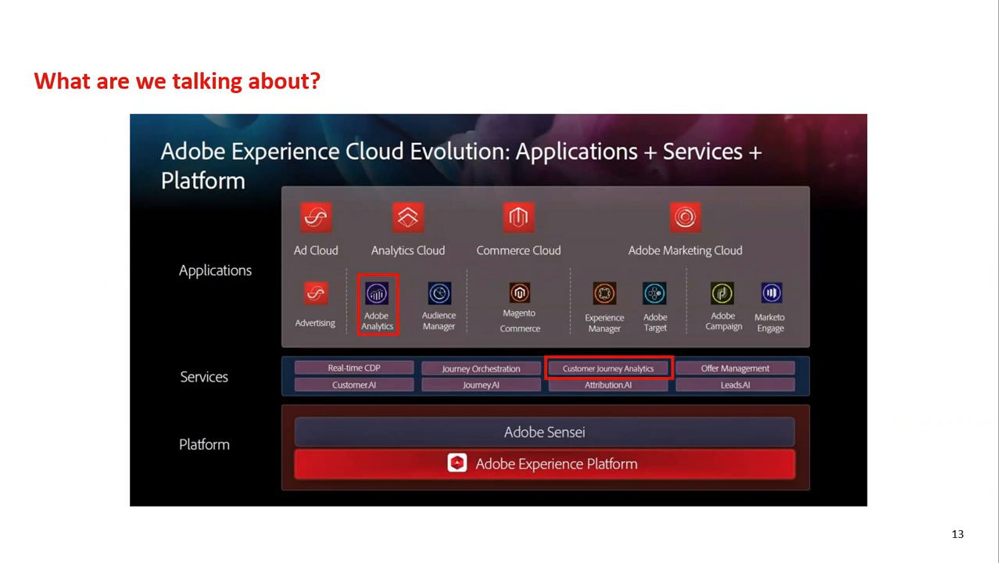
key("Right")
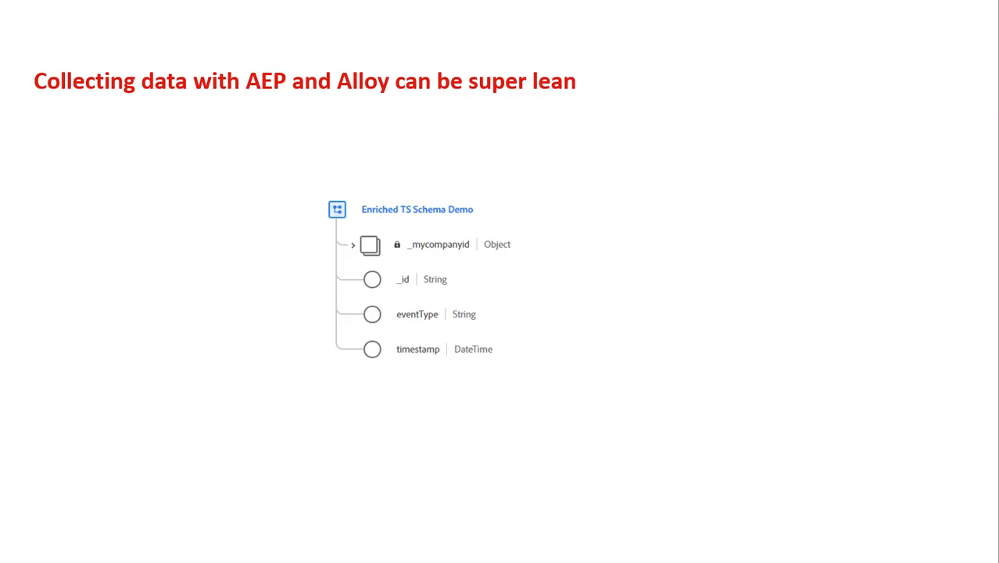
left_click(534, 333)
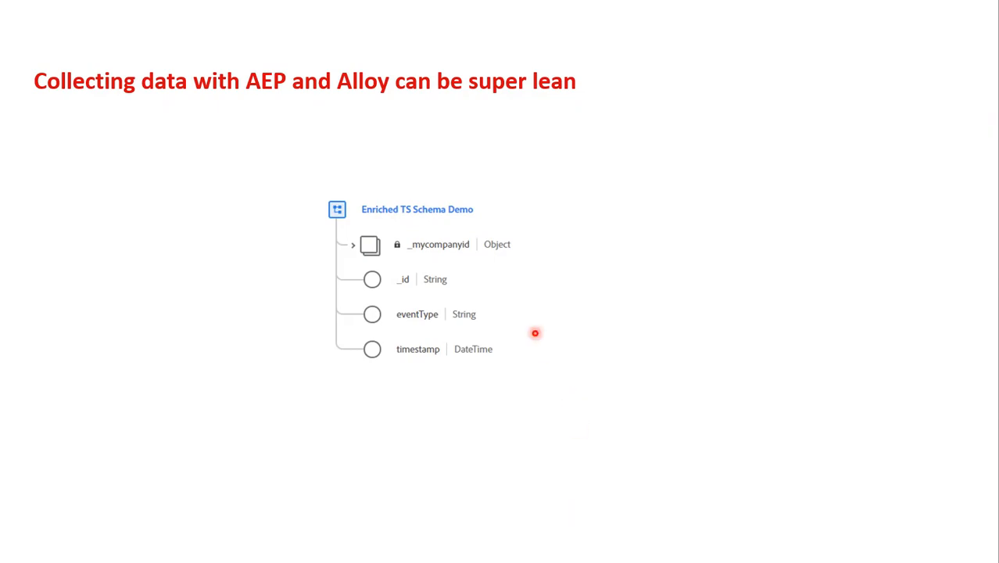
mouse_move(496, 348)
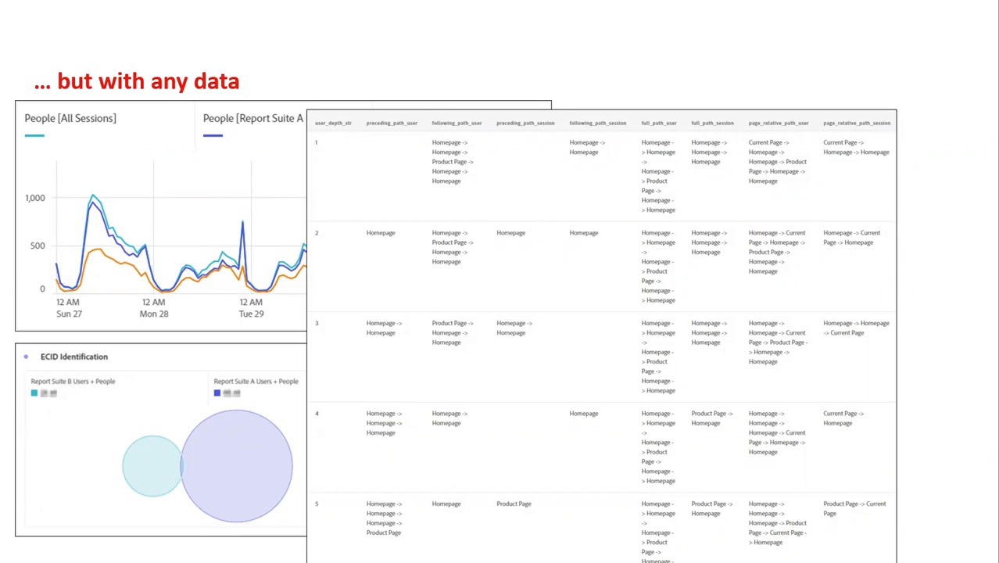
Advance to the 'You like Big Query? You'll love Query Service' slide with the SQL screenshot
key("right")
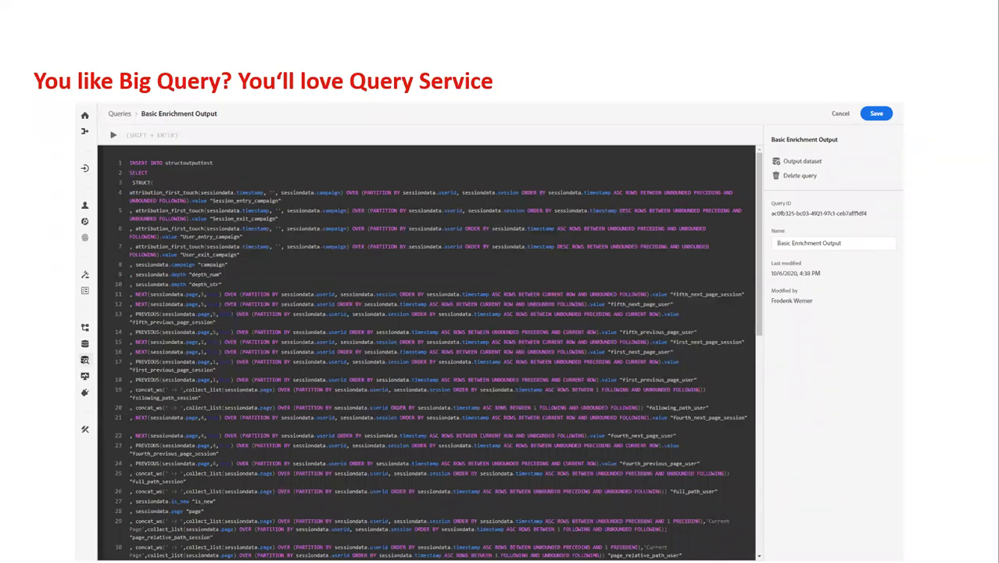
Advance to the 'Don't have a dimension you want?' slide showing the user_depth table
key("Right")
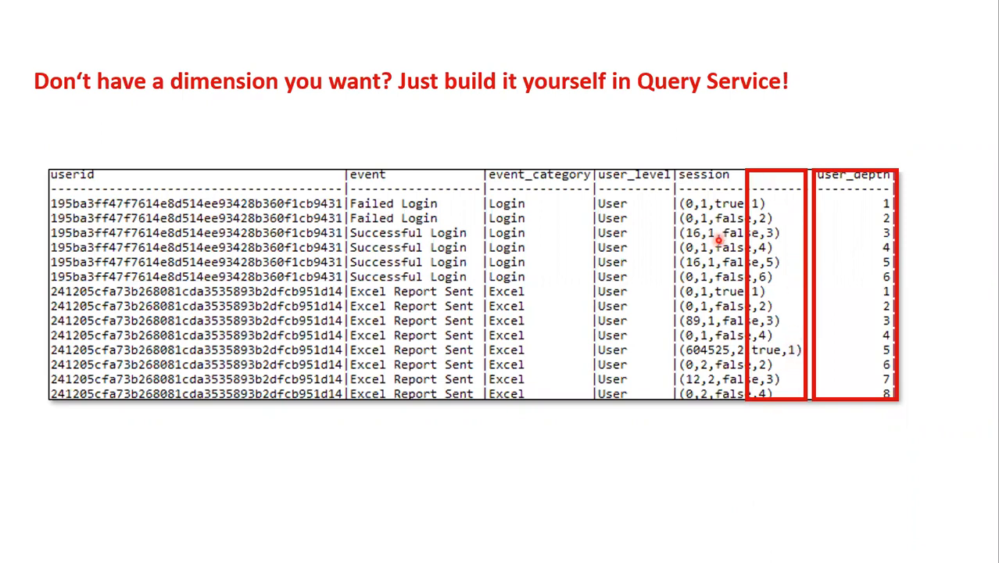
mouse_move(733, 462)
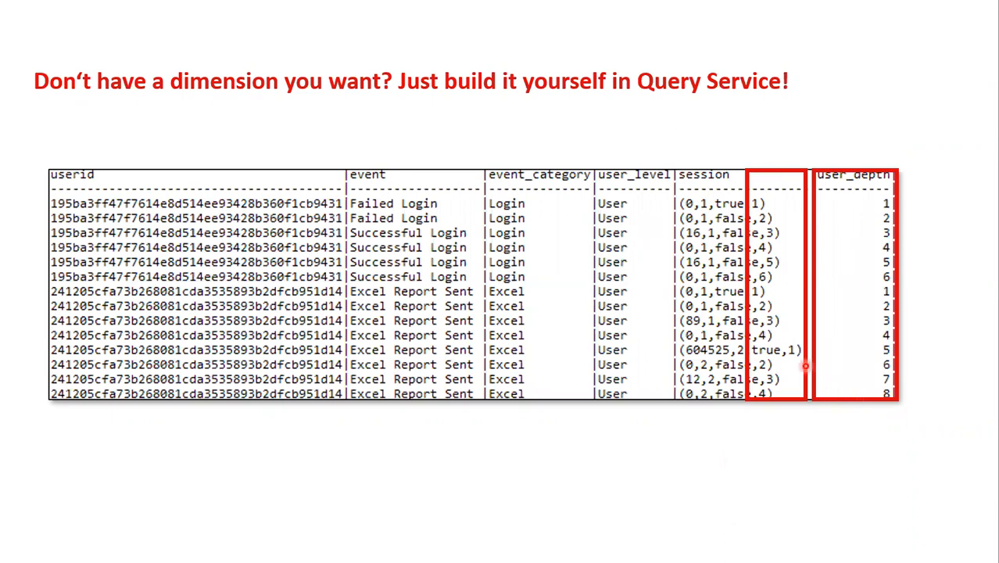
mouse_move(774, 356)
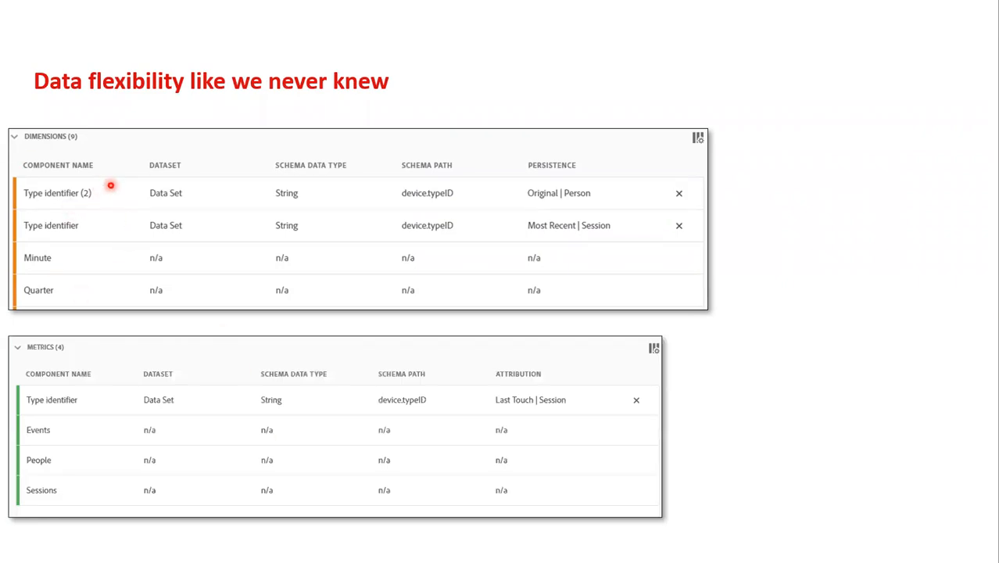
mouse_move(355, 537)
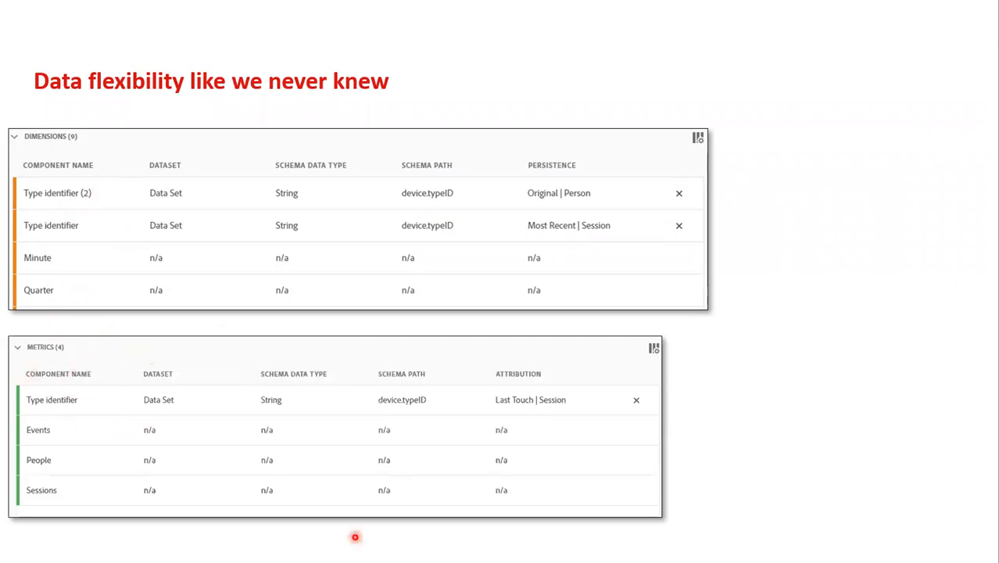